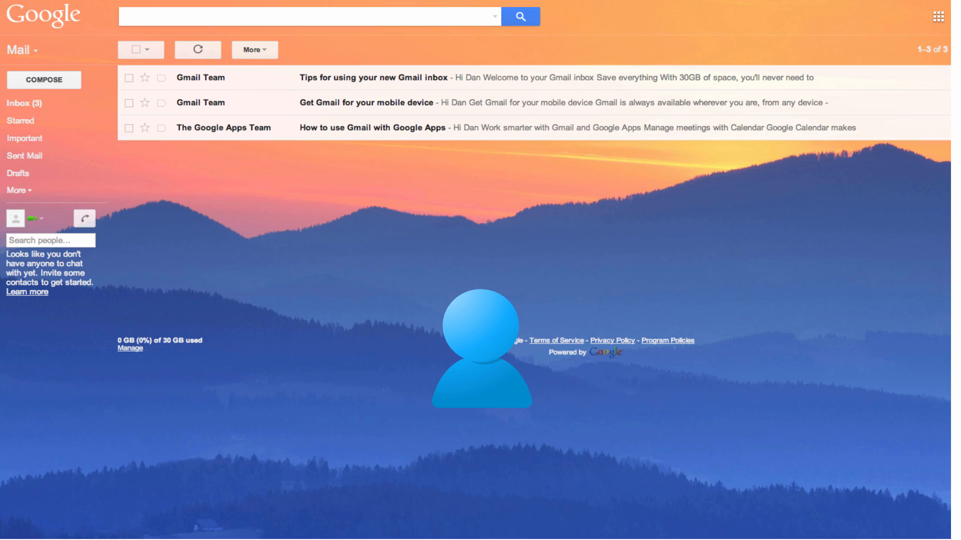
Step: Switch from the Gmail inbox to Google Calendar's week view for Nov 3–9, 2013
{"action": "left_click", "coordinate": [951, 16]}
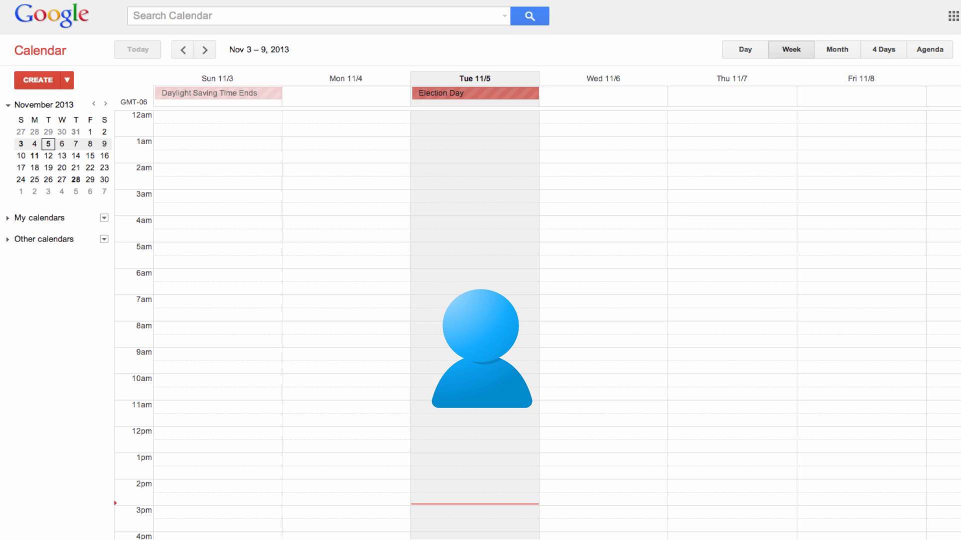